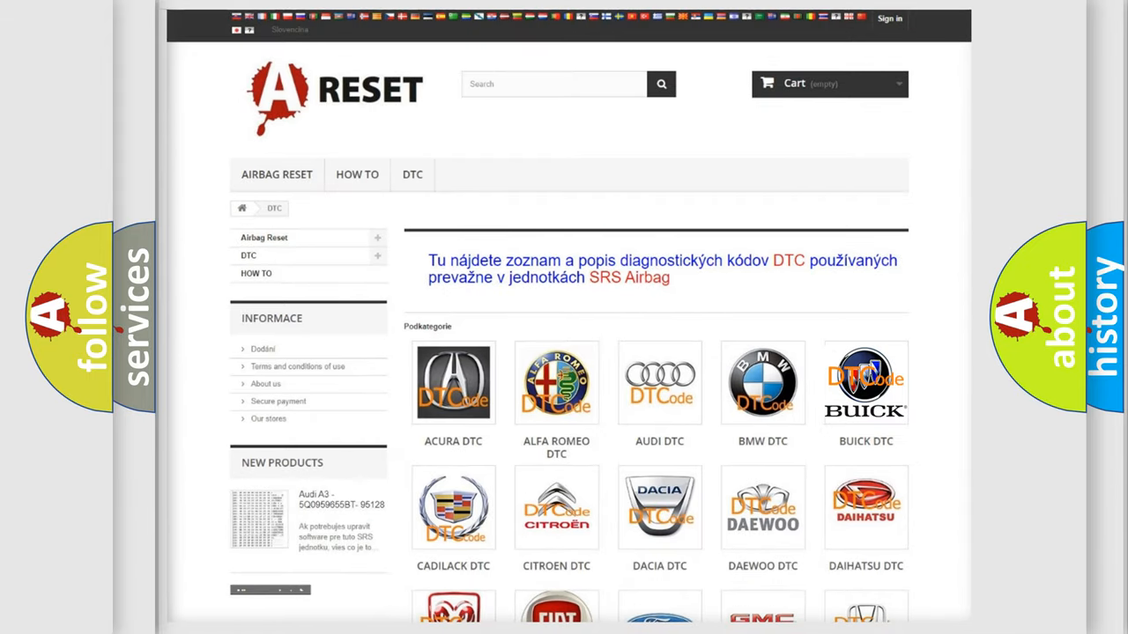
# Step: Show the Buick DTC list and skim its codes down to B101E, returning to the top
pyautogui.click(865, 381)
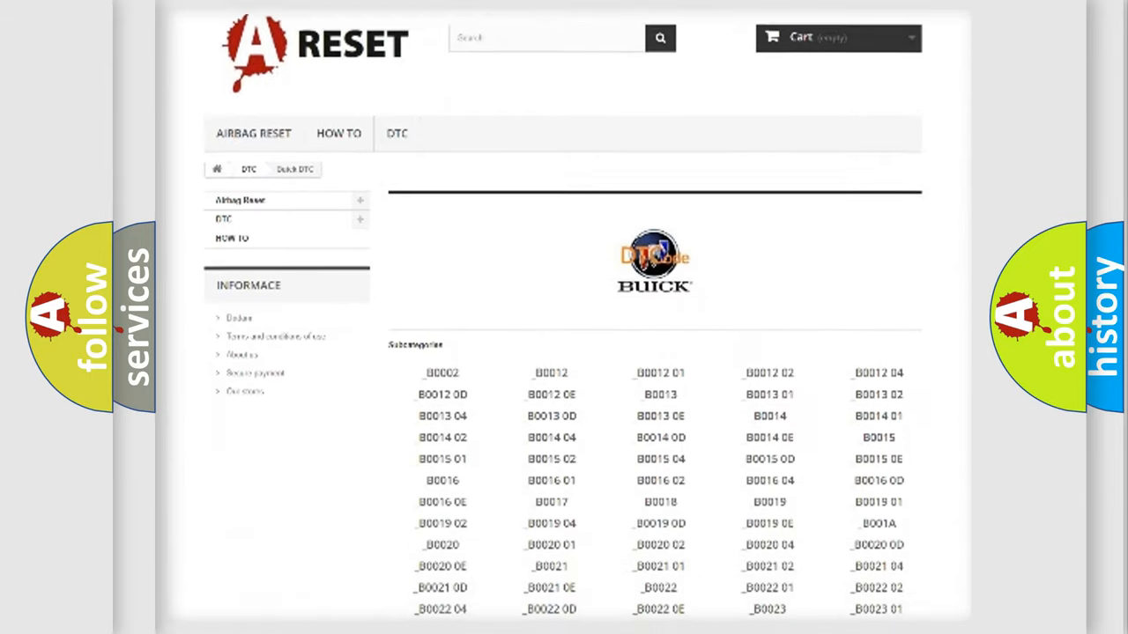
pyautogui.scroll(-3)
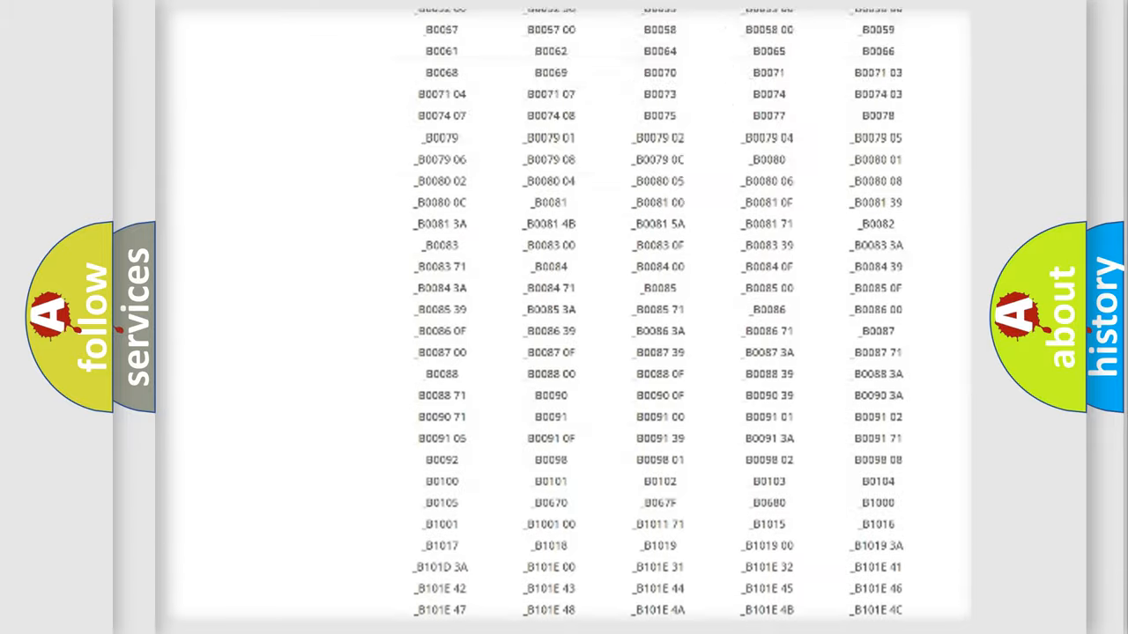
pyautogui.scroll(3)
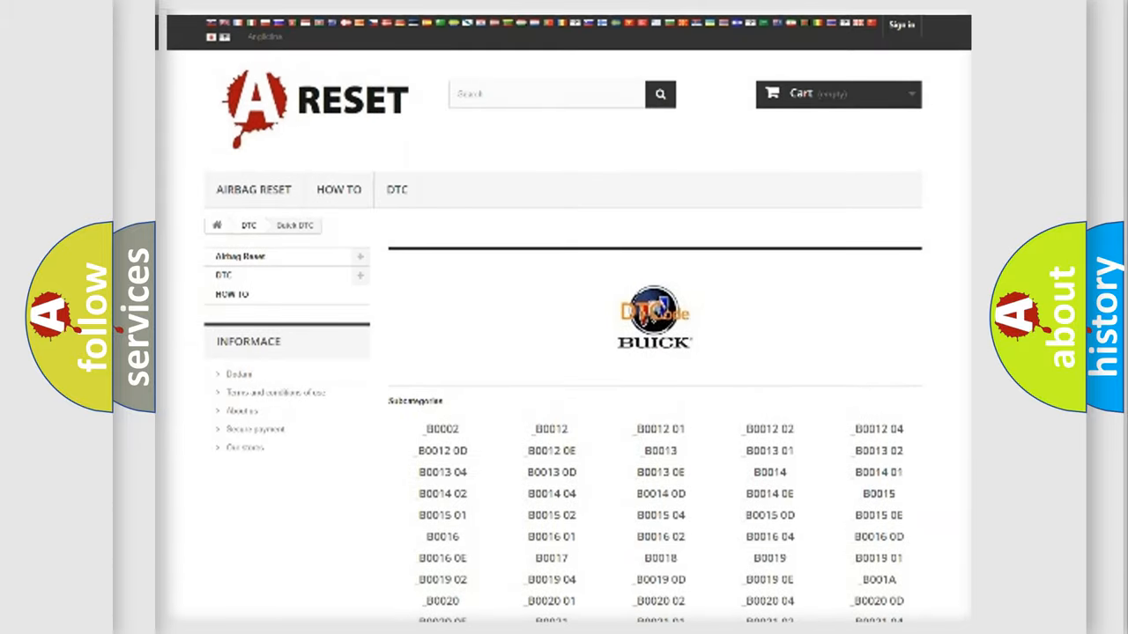